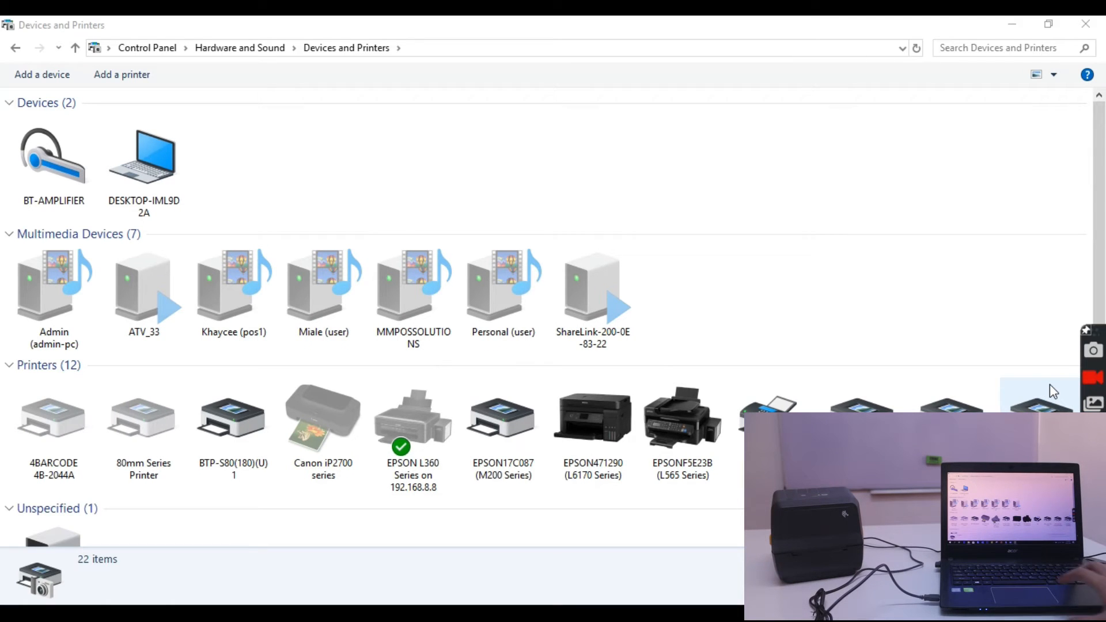
Print a Windows test page on the ZDesigner ZD230-203dpi ZPL printer
scroll(down, 3)
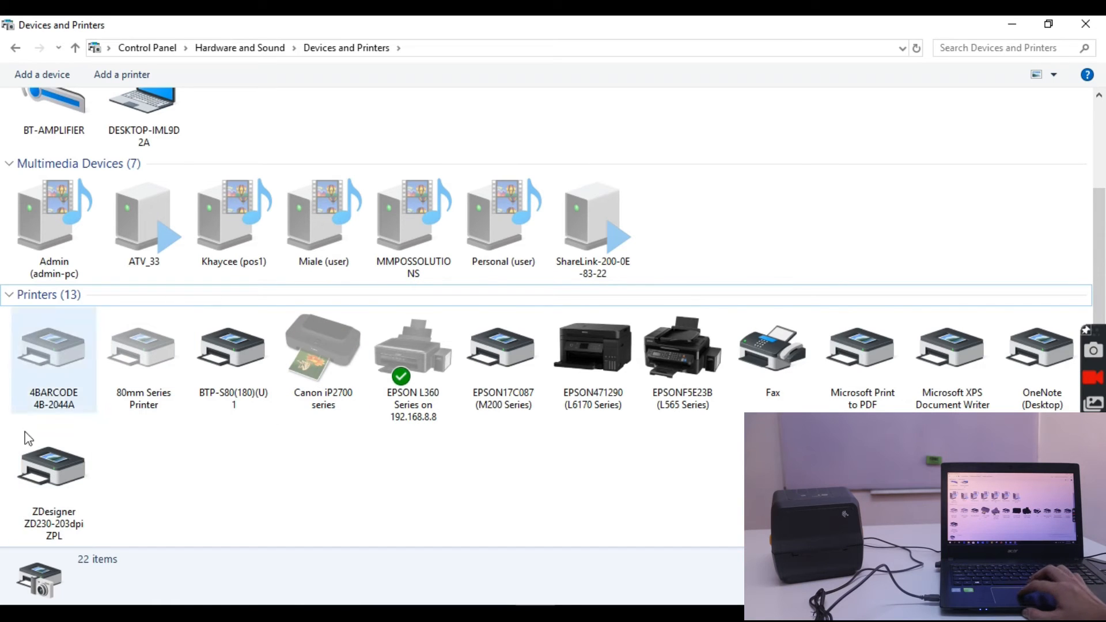
click(53, 461)
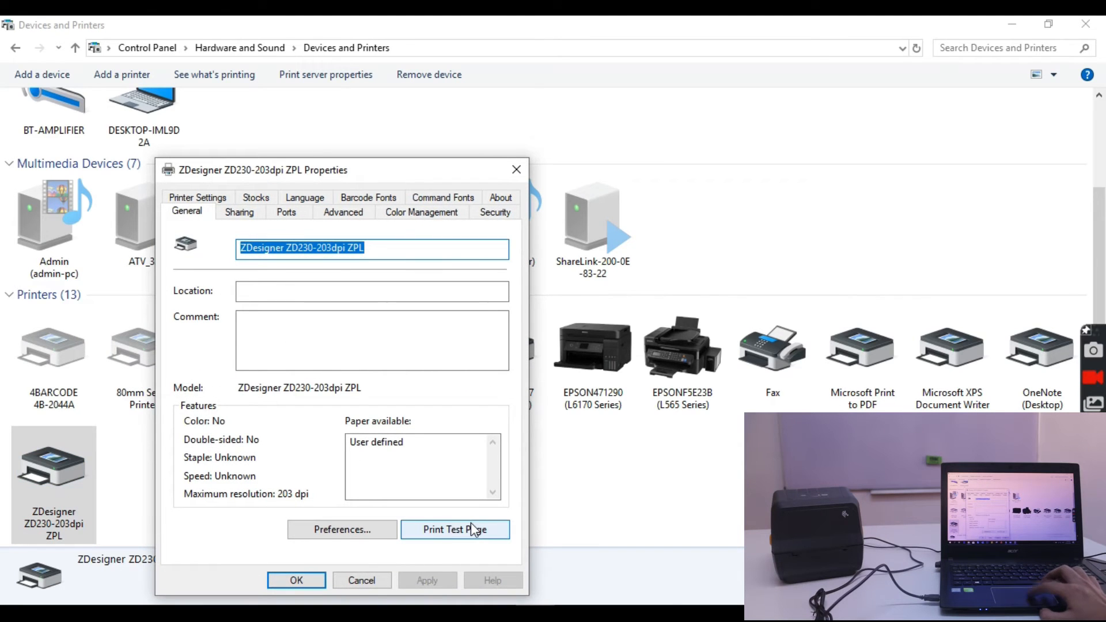
click(454, 529)
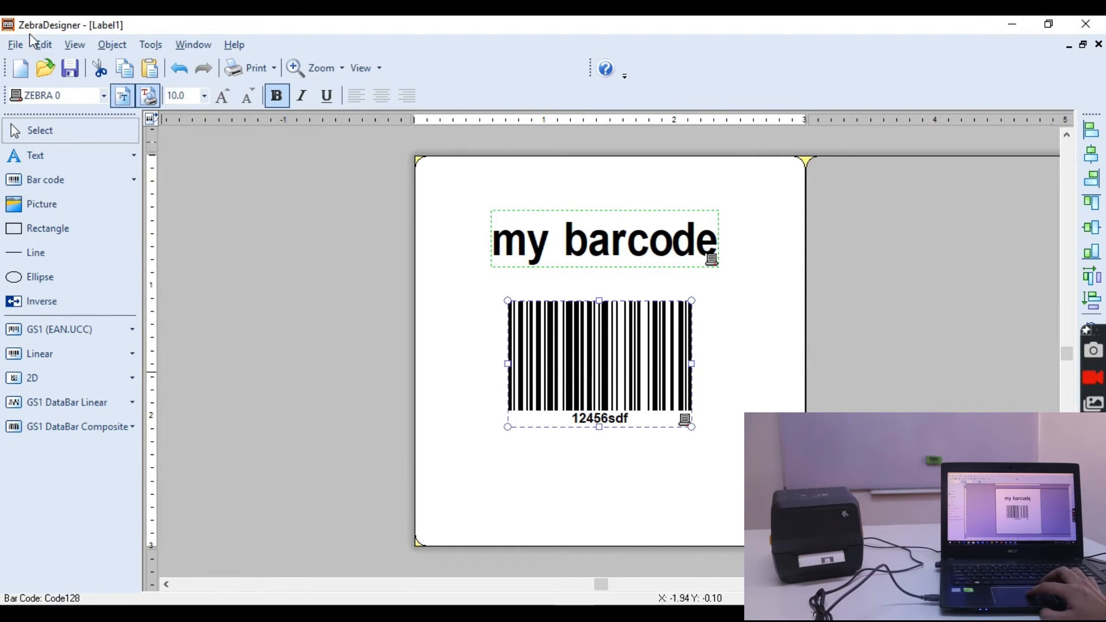
Close the 'my barcode' label and start Label2 for the ZD230-203dpi ZPL printer, skipping stock selection
click(44, 68)
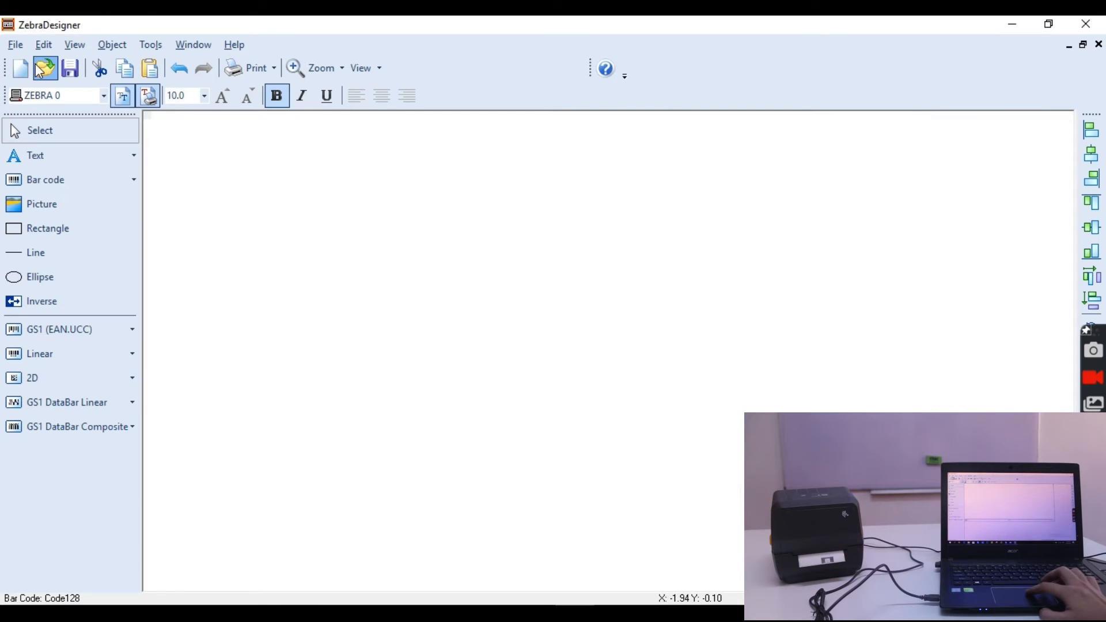
click(44, 68)
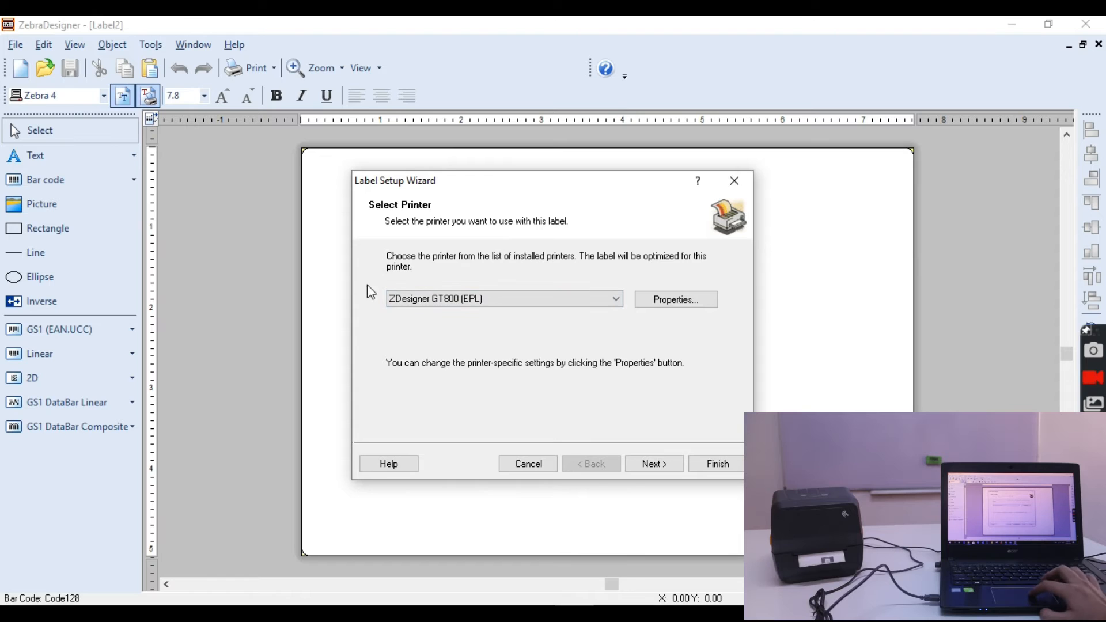
click(503, 299)
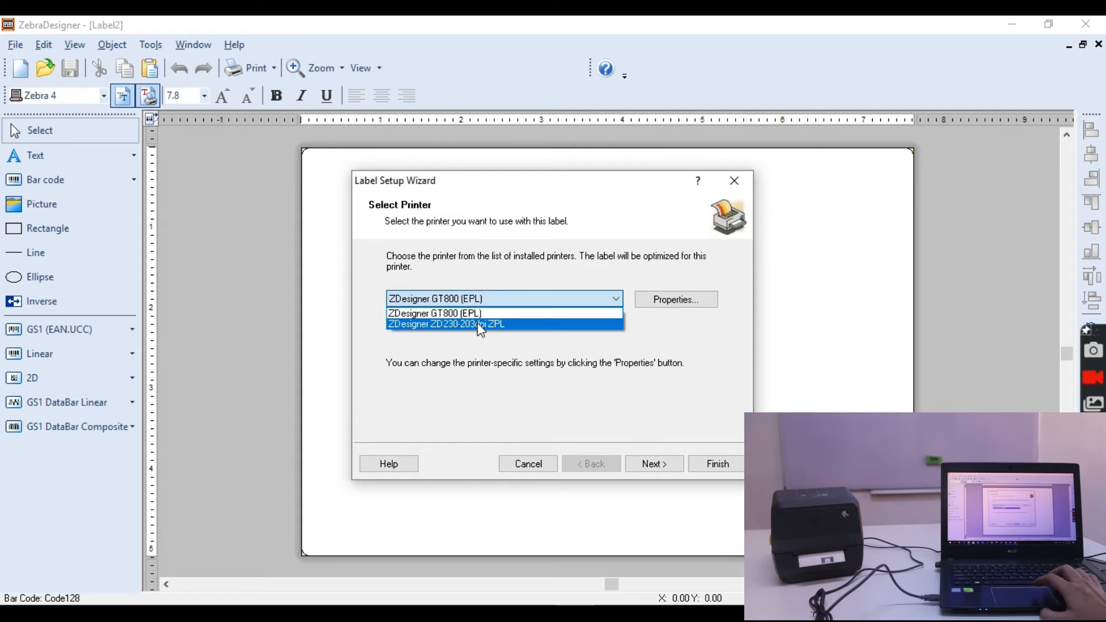
click(445, 323)
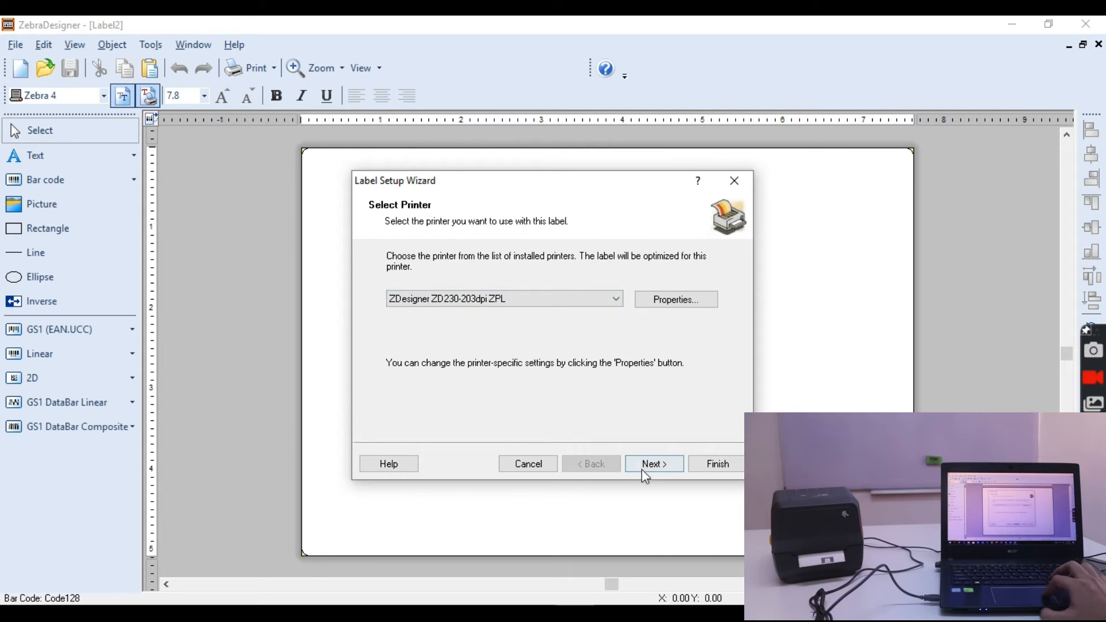
click(653, 463)
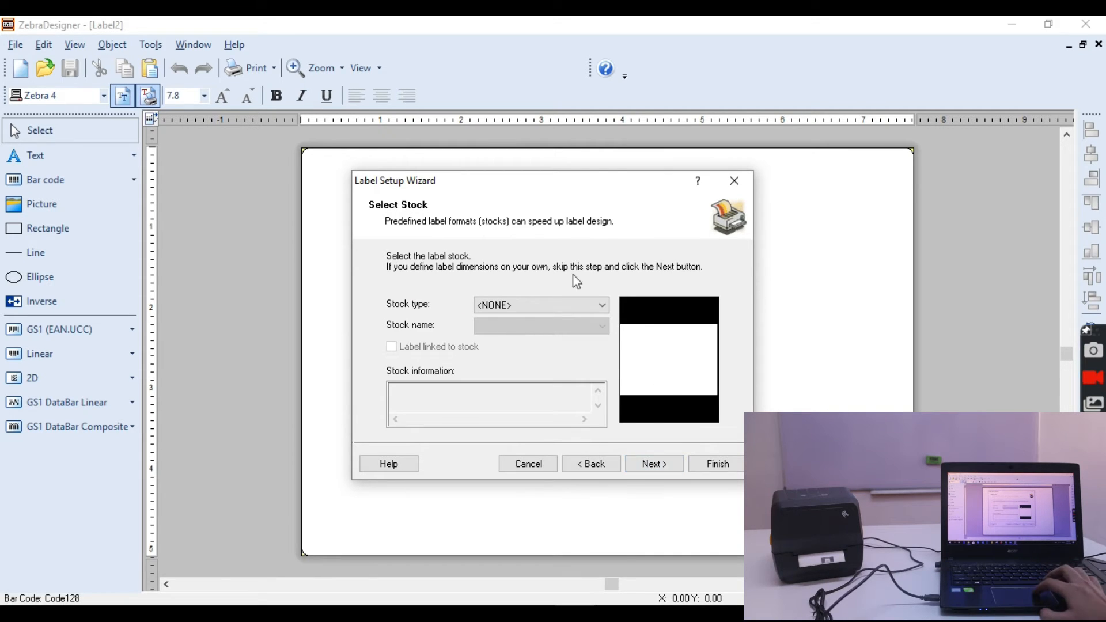
click(540, 304)
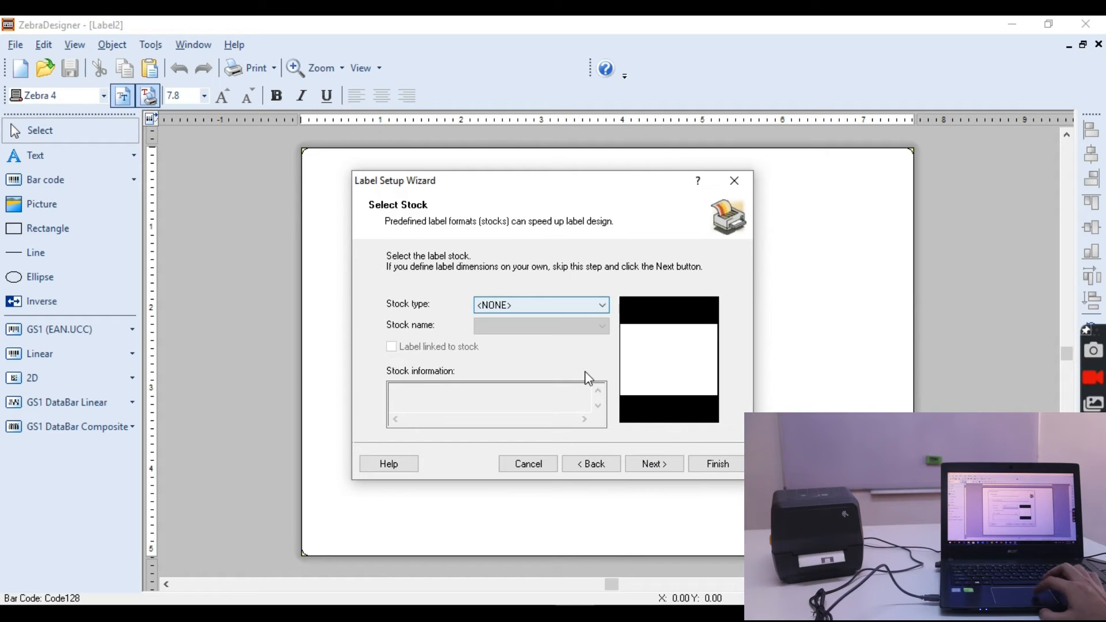
click(652, 463)
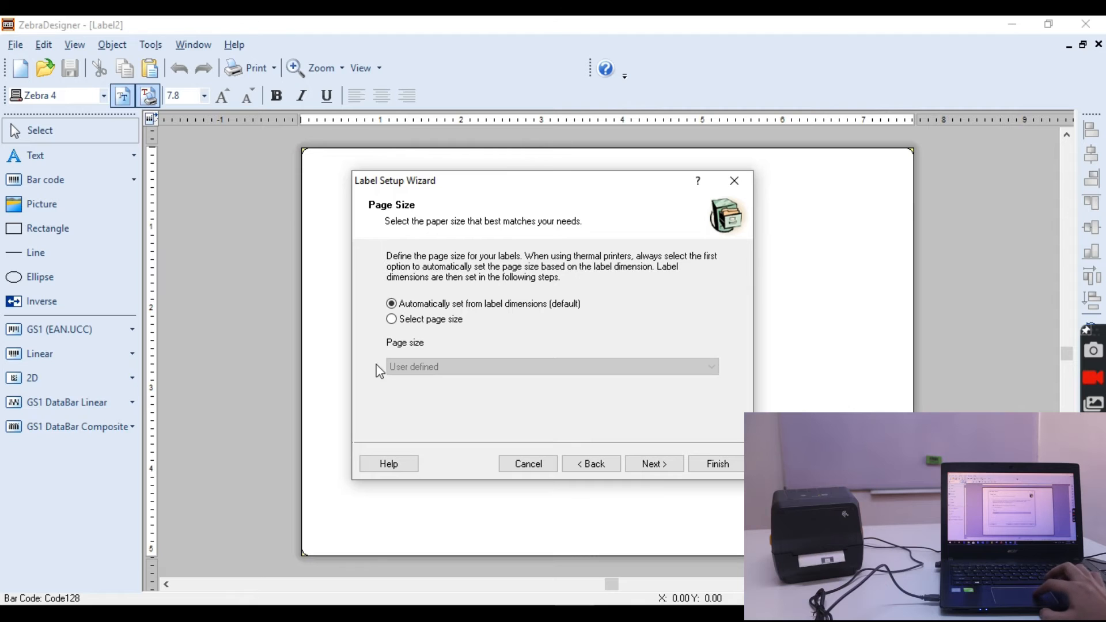
Set a manual 9 × 3 cm page size, keeping portrait rotated layout
click(391, 318)
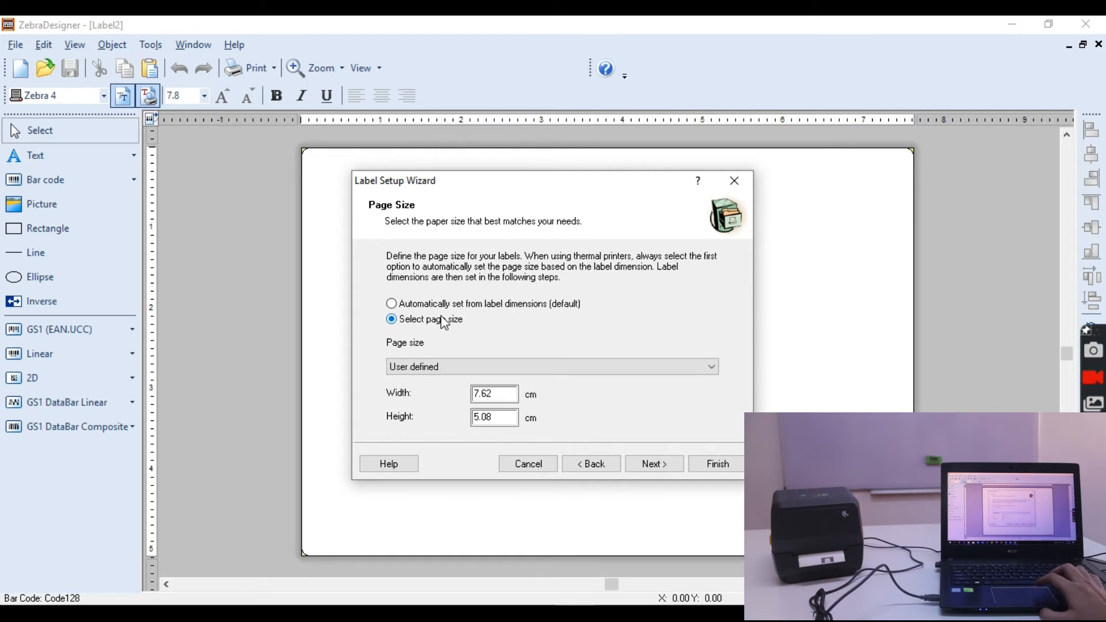
click(494, 393)
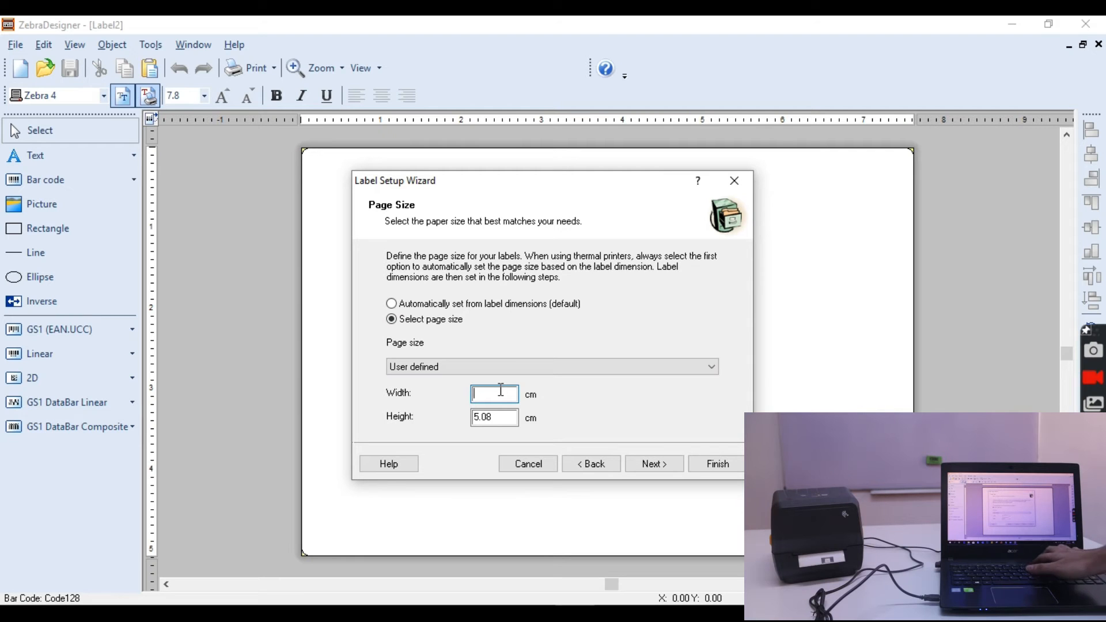
text(9)
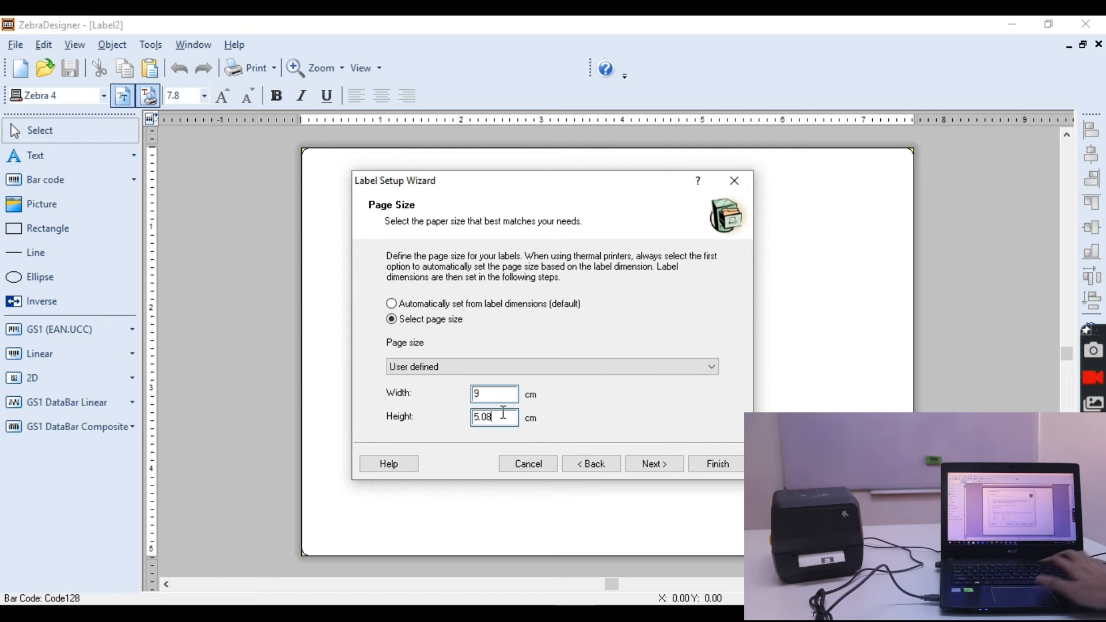
text(3)
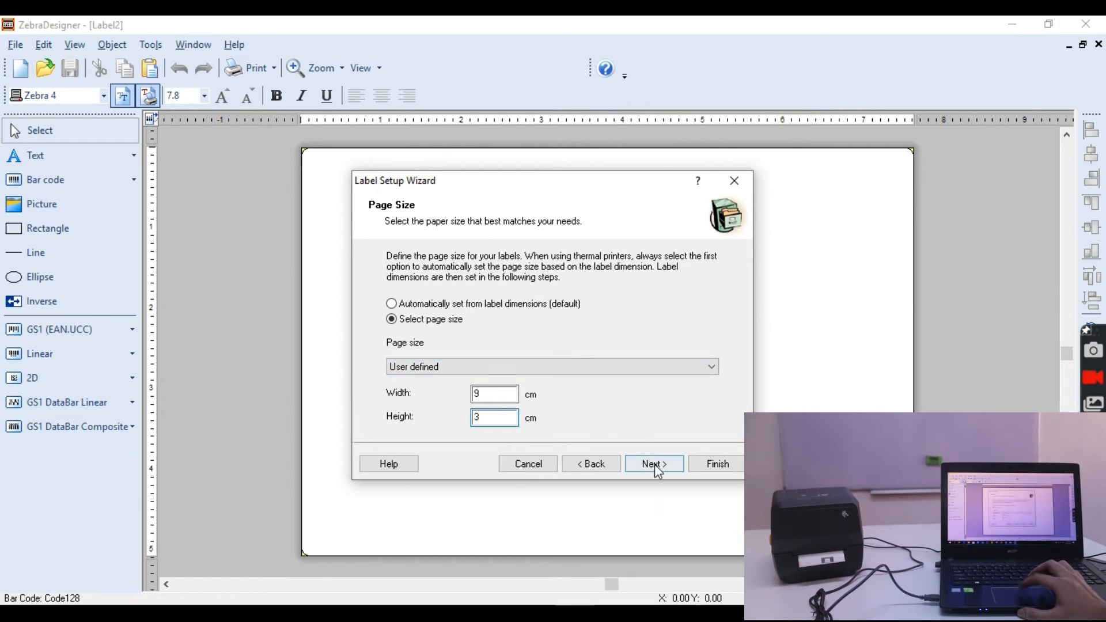
click(653, 462)
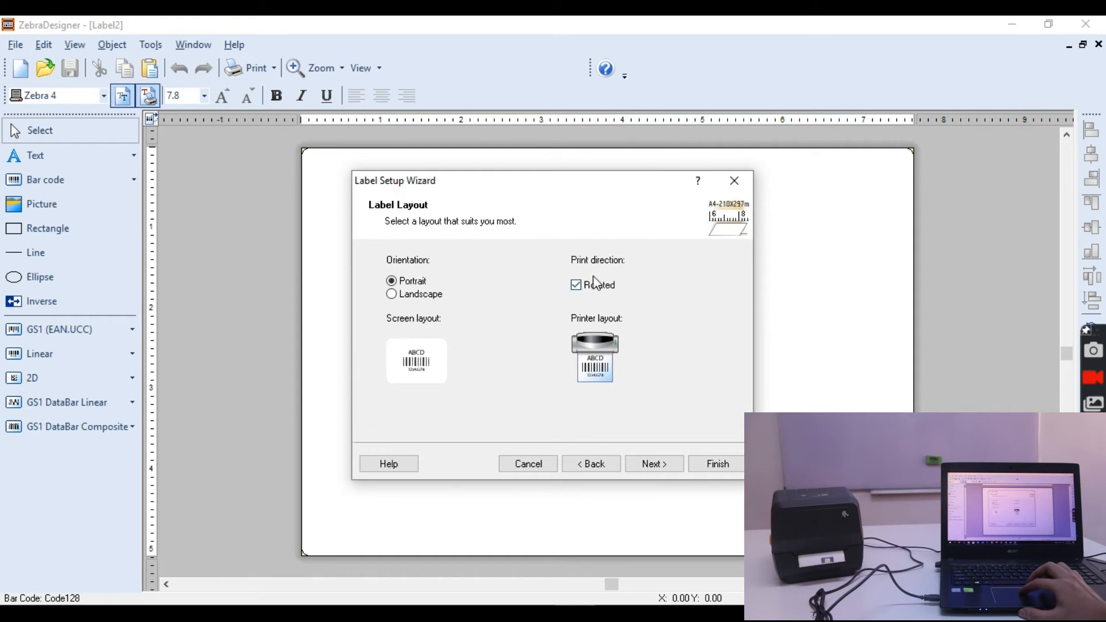
mouse_move(596, 296)
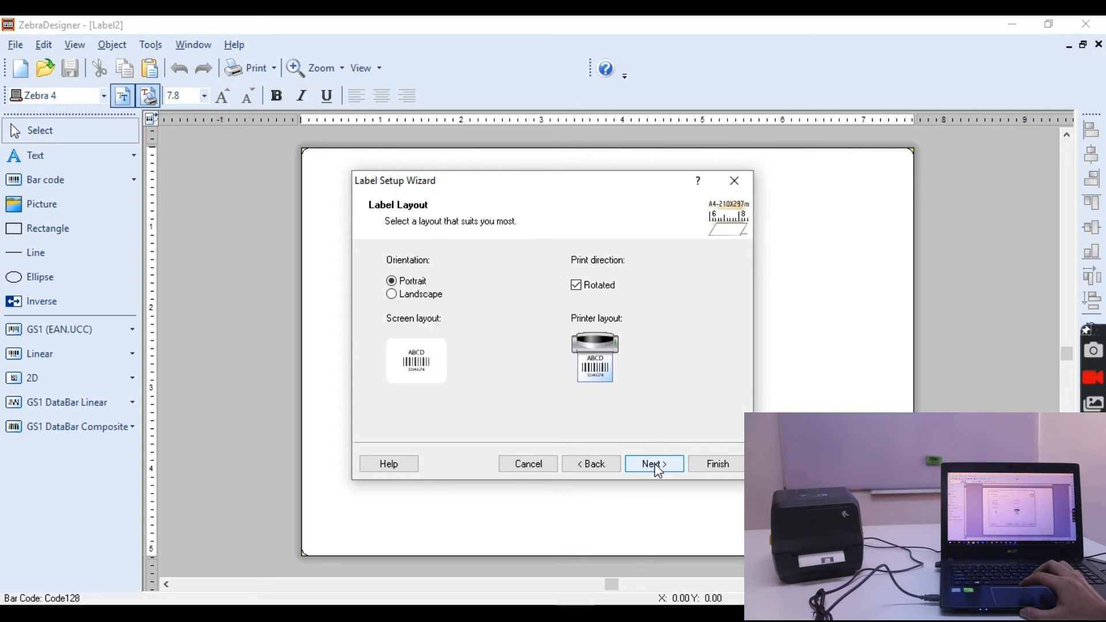
click(652, 463)
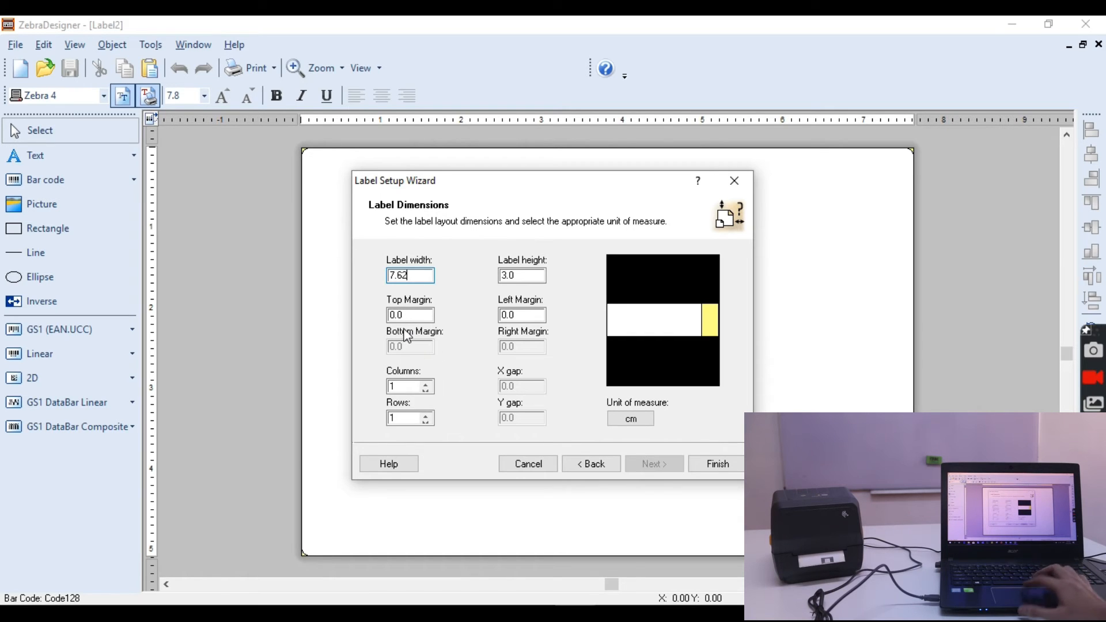
Set label width to 3 cm with 3 columns and finish the wizard
key(ctrl+a)
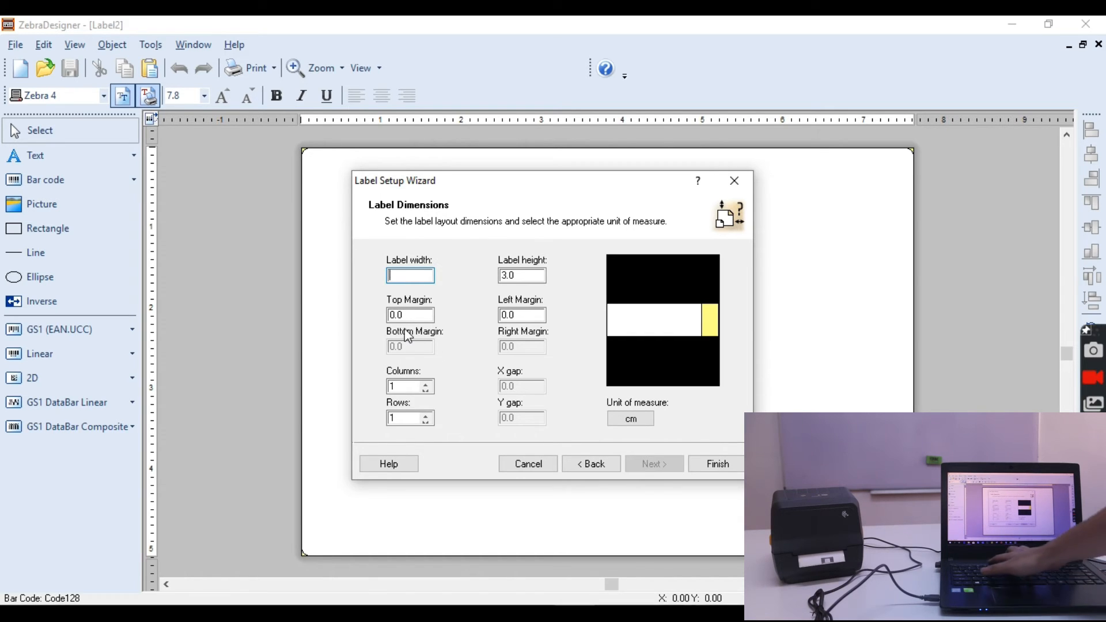
text(3)
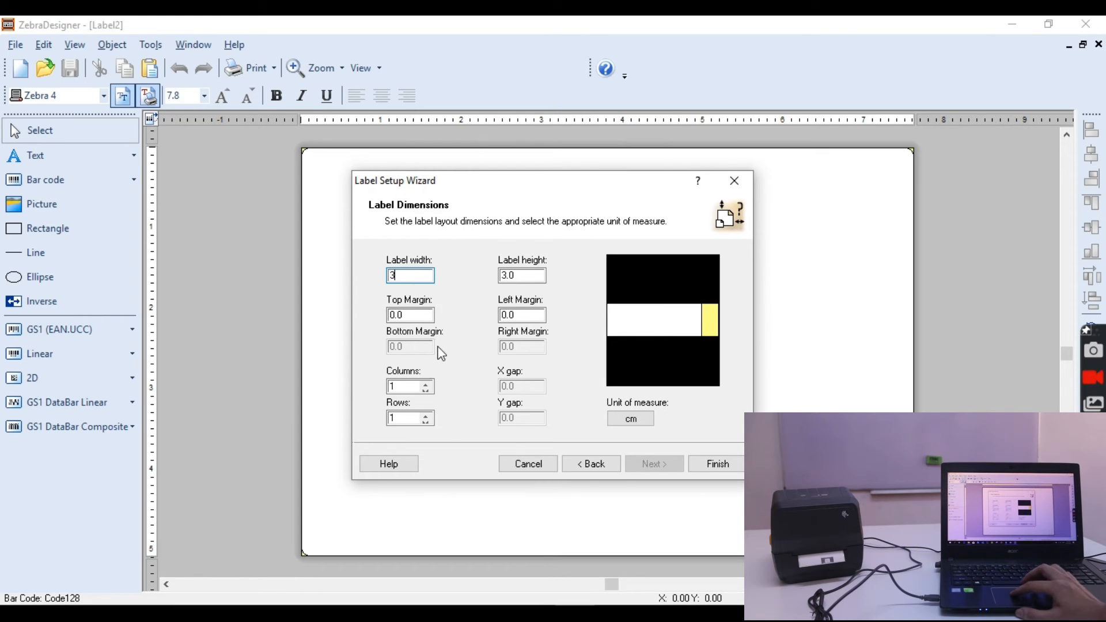
click(427, 382)
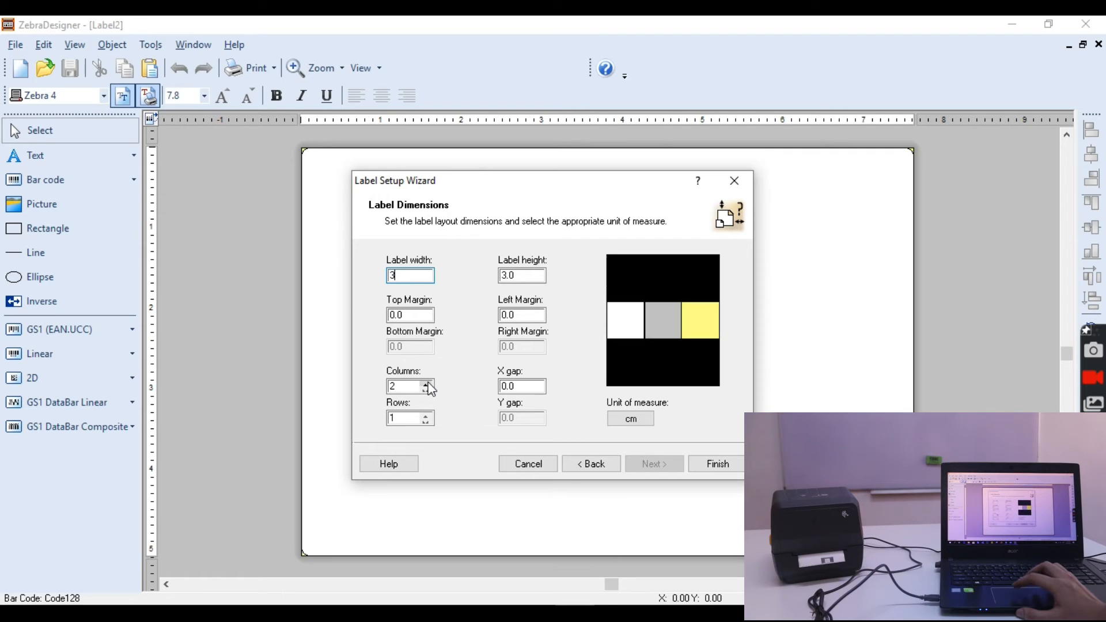
click(427, 382)
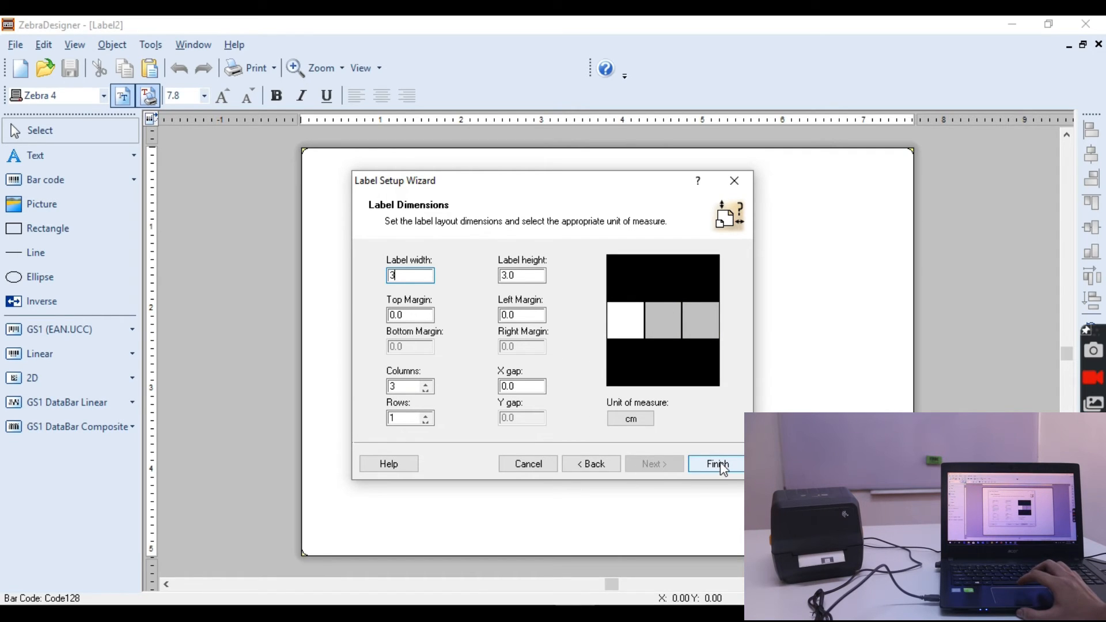
click(716, 463)
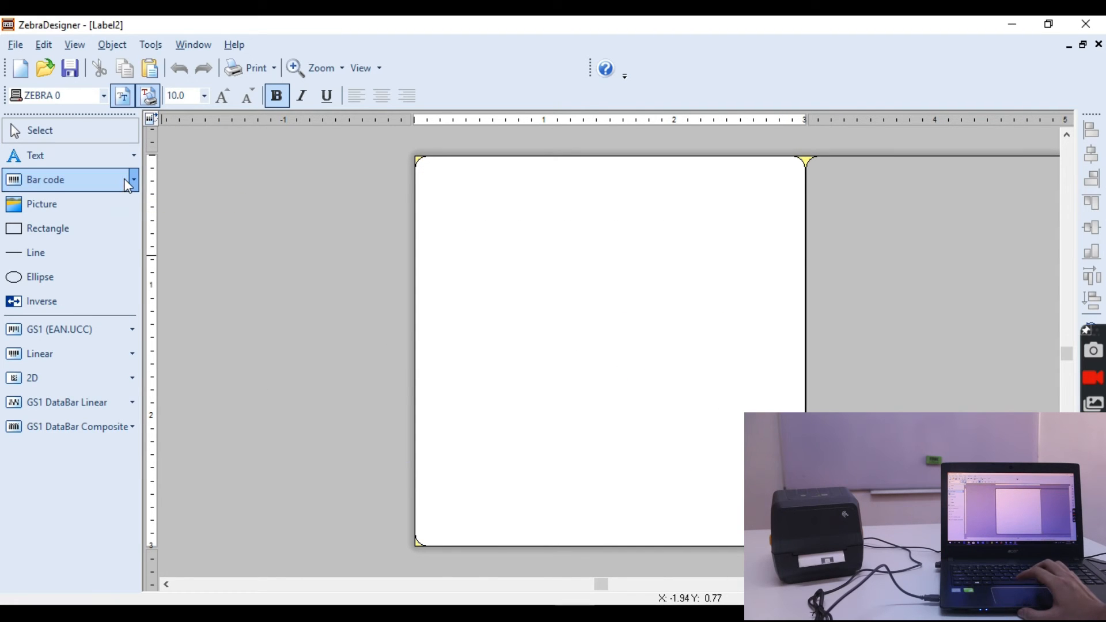
Add a Code128 barcode with fixed data qwrtrdtw1312 along the label's lower edge
click(45, 179)
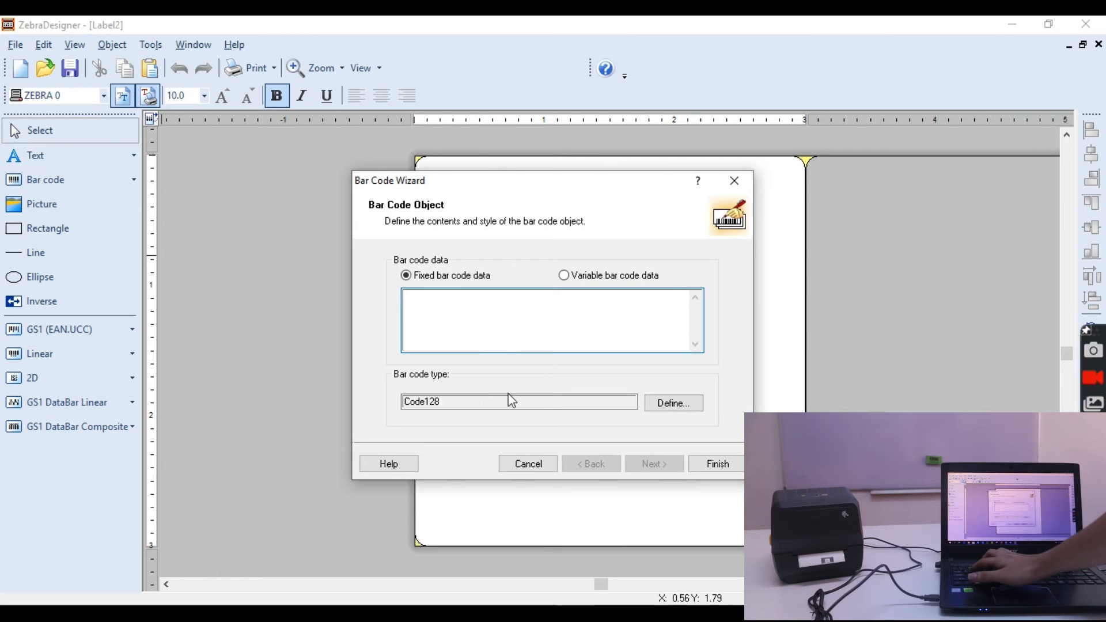
text(d)
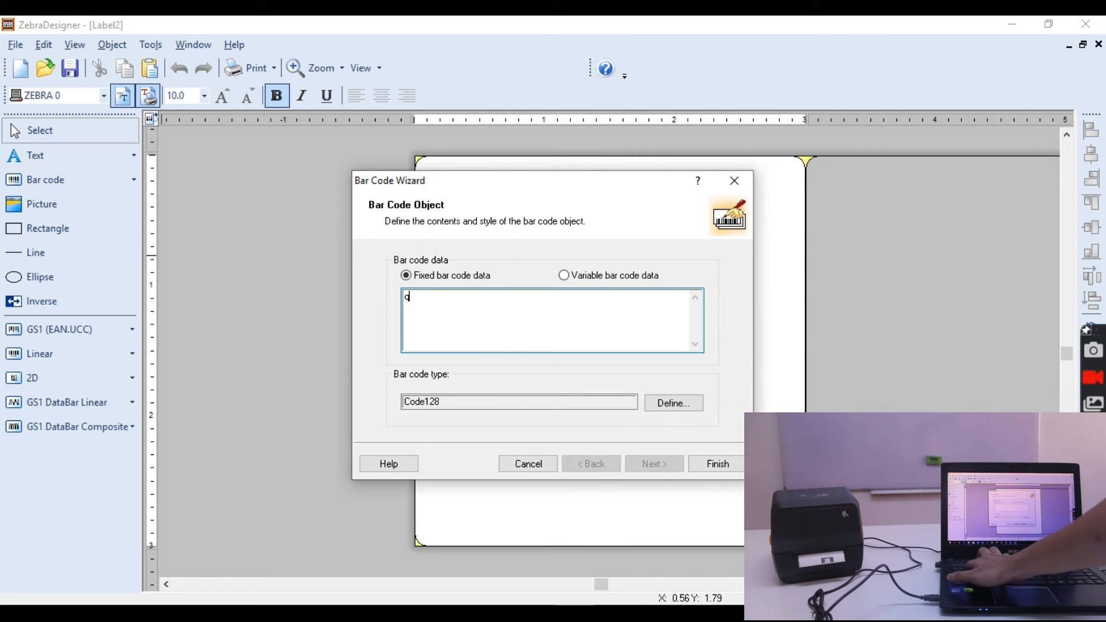
text(wrtrdtw)
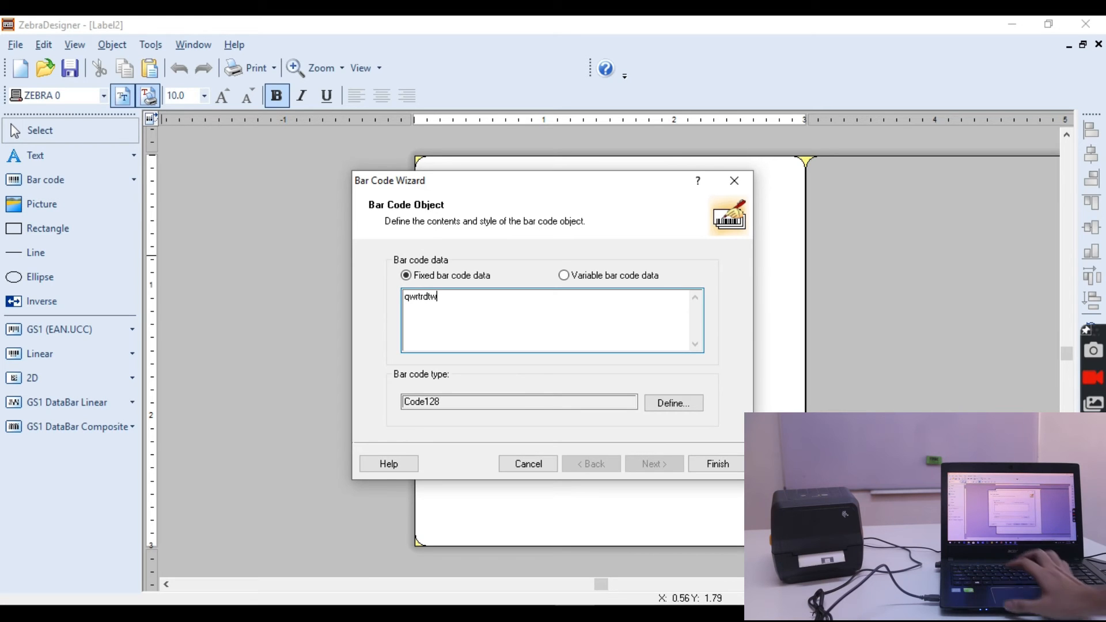
text(1312)
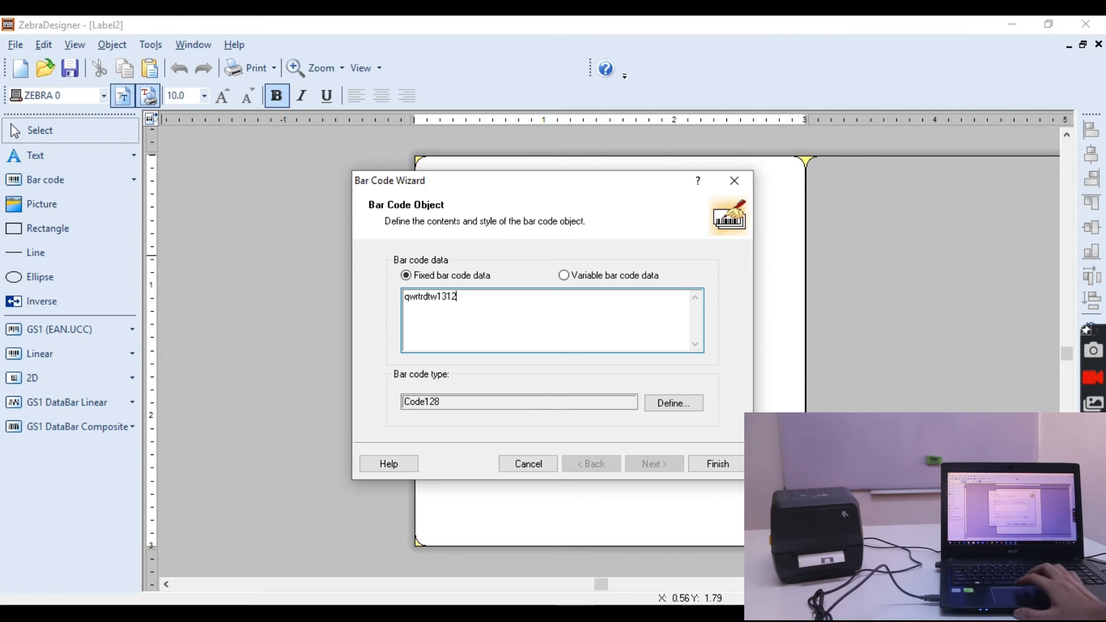
click(716, 463)
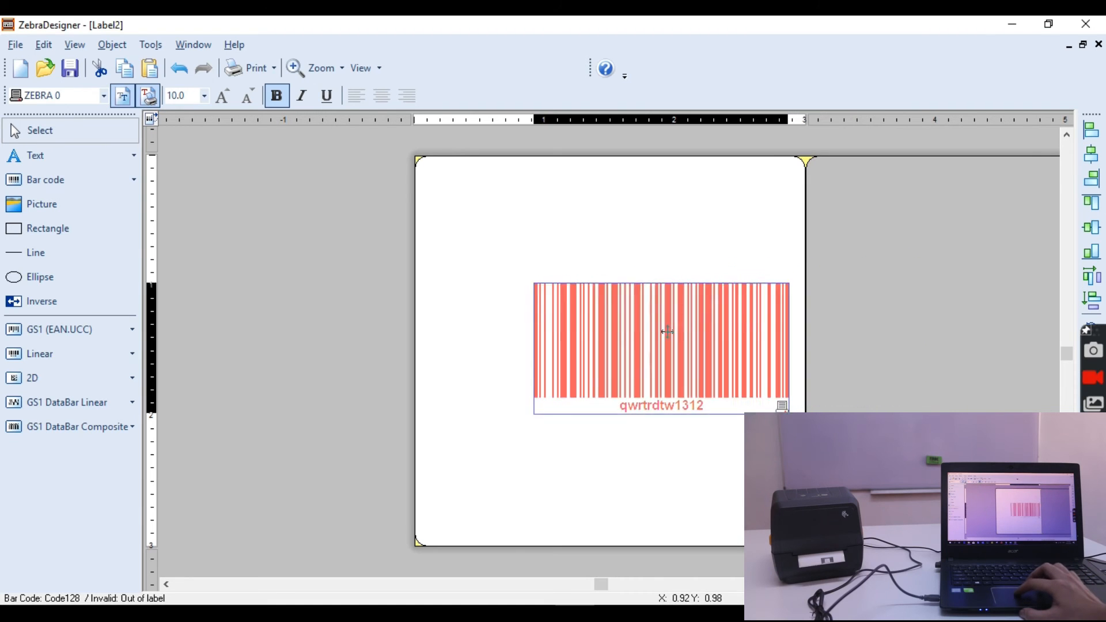
drag(661, 345, 661, 459)
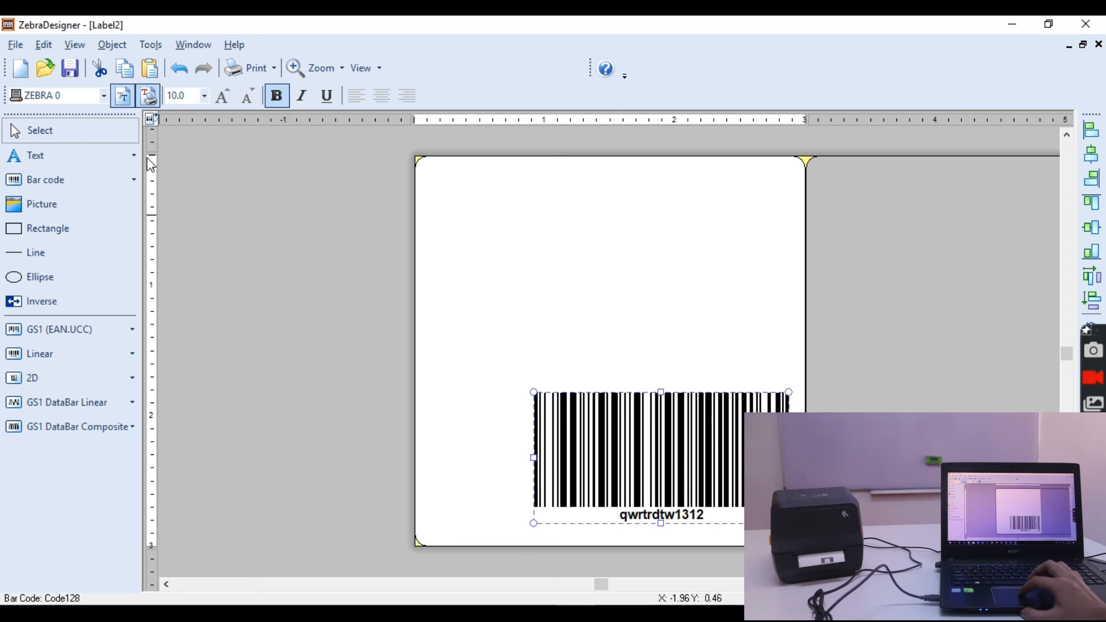
Place a Fixed Text object reading 'my zebra printer' above the qwrtrdtw1312 barcode
click(131, 155)
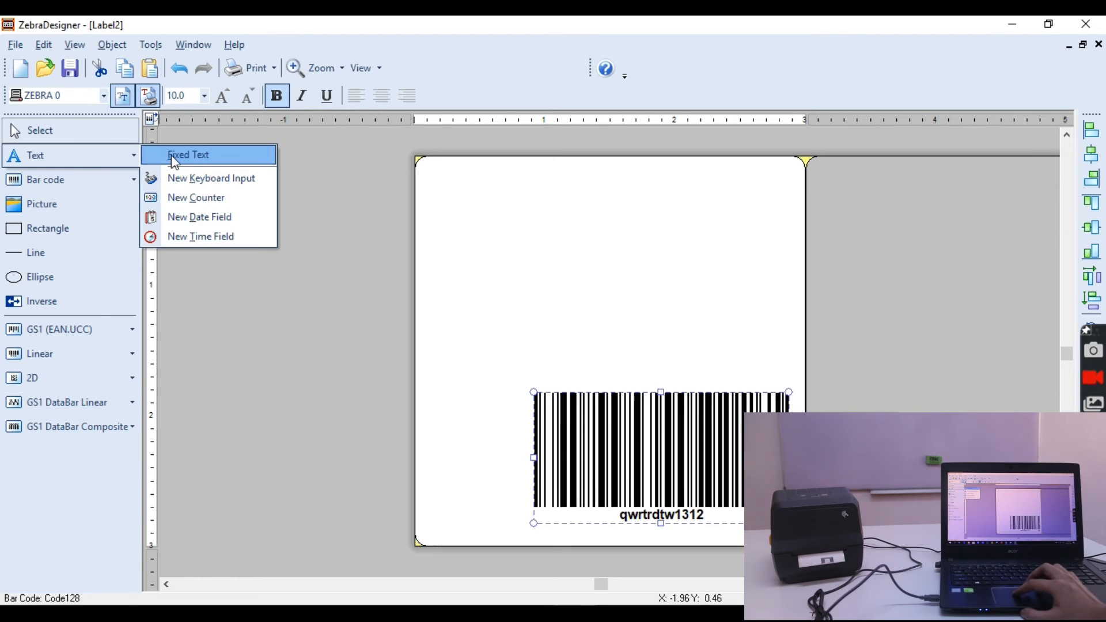
click(187, 154)
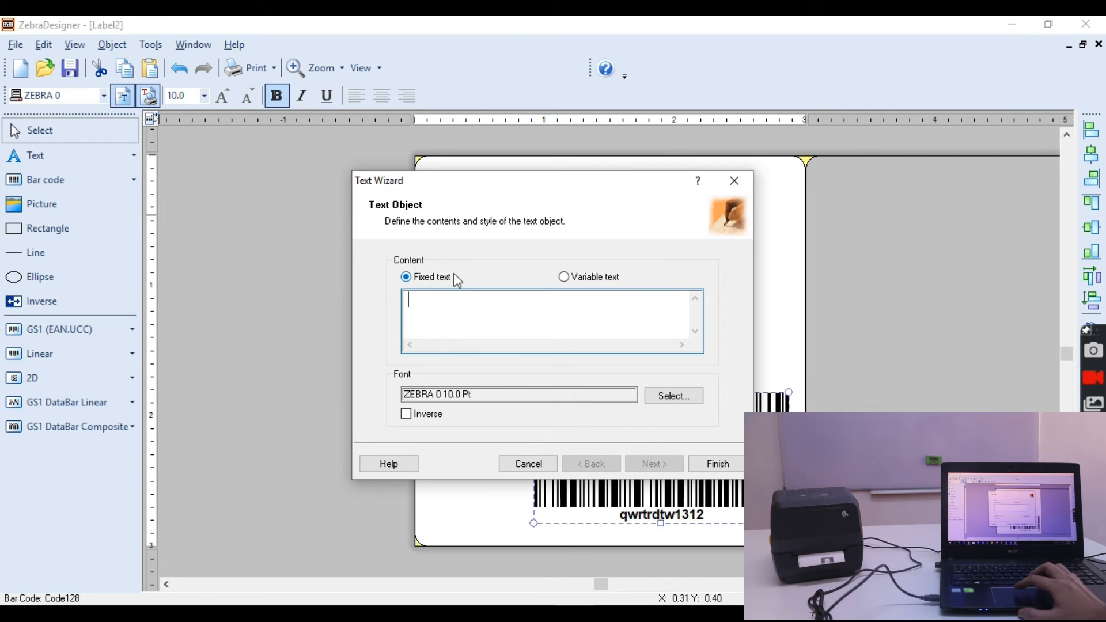
text(my)
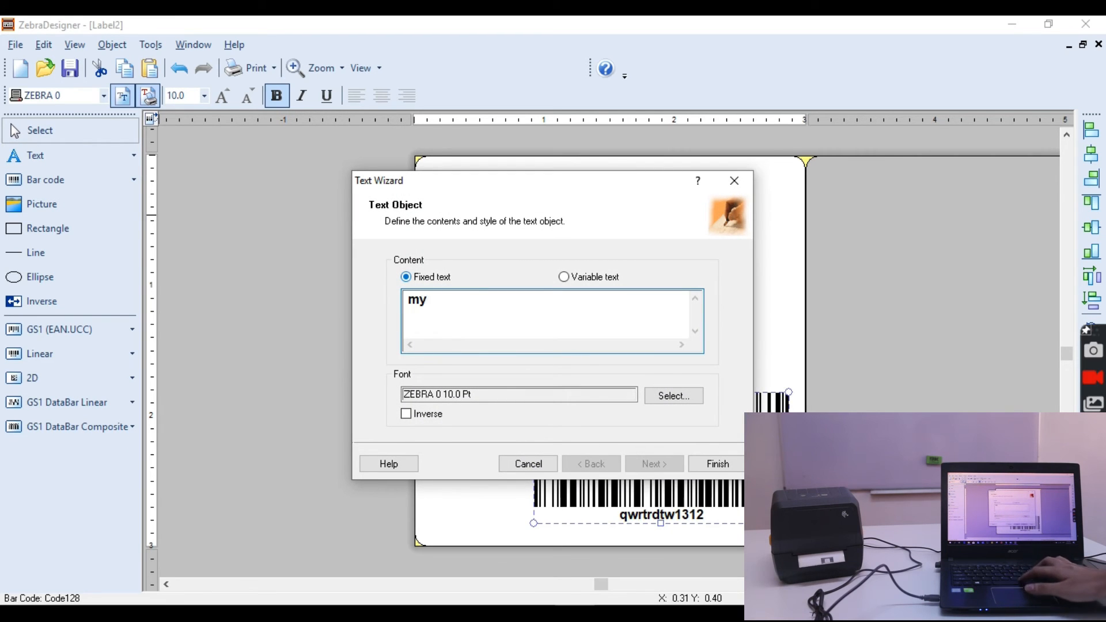
text(z)
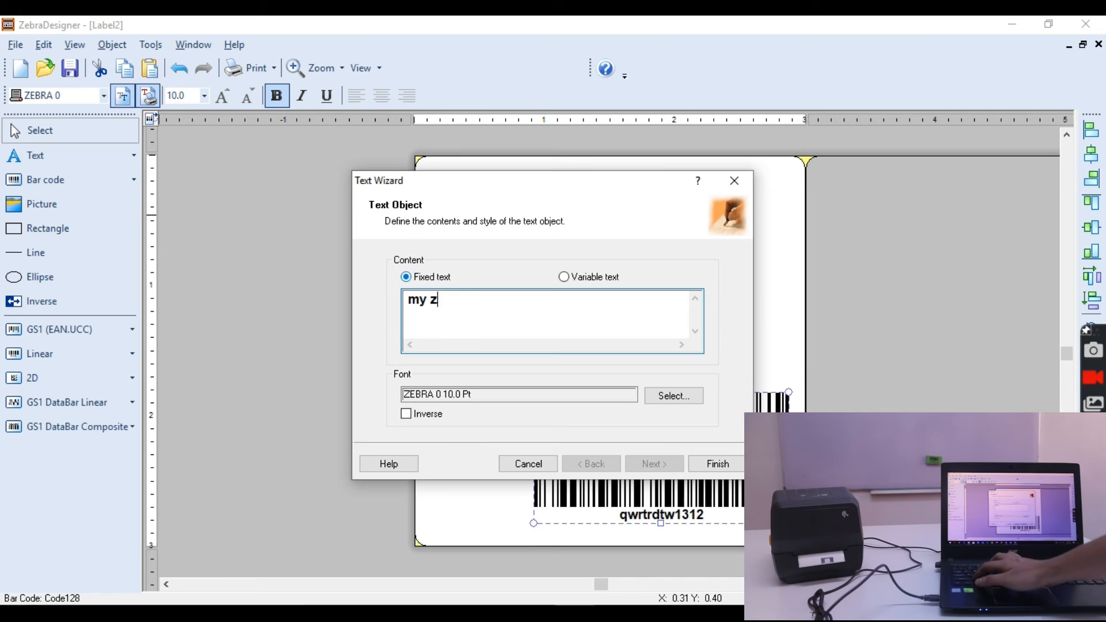
text(ebra)
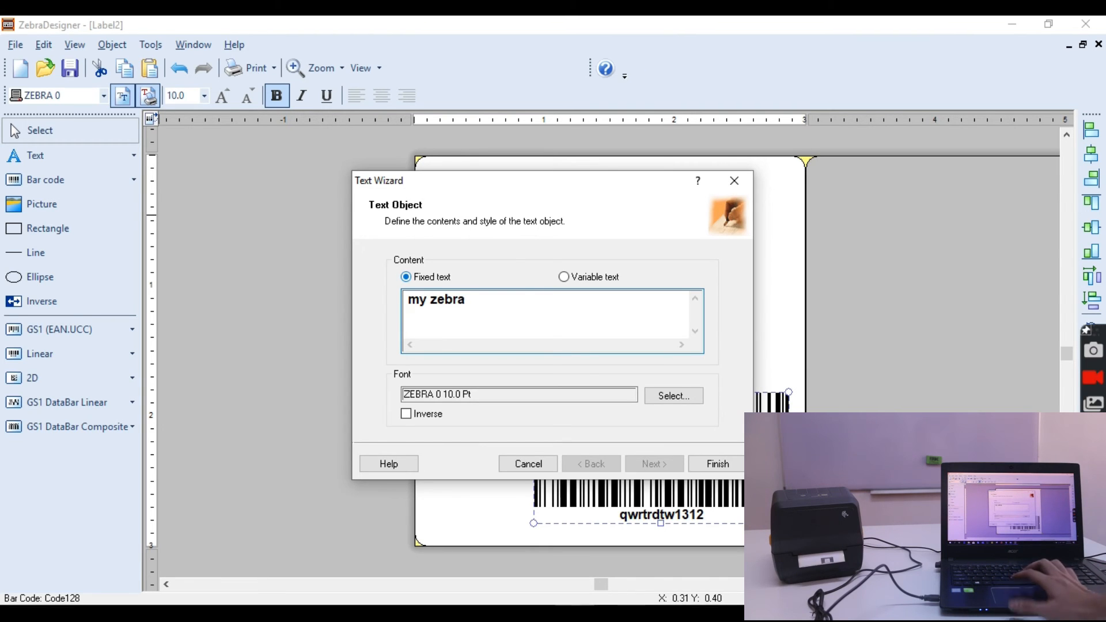
text(pri)
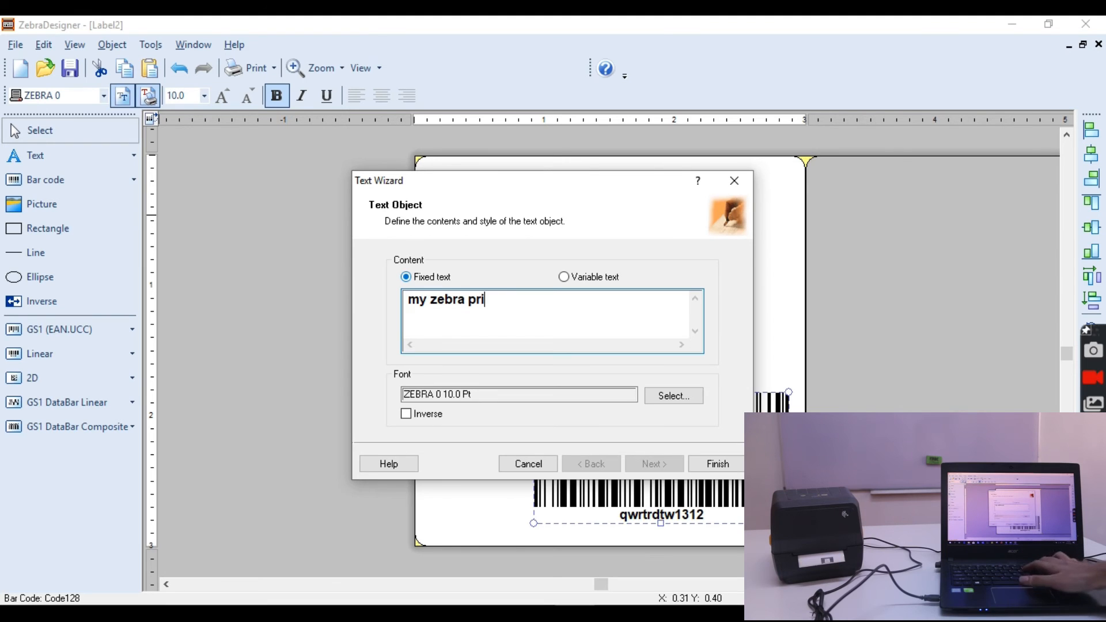
text(nter)
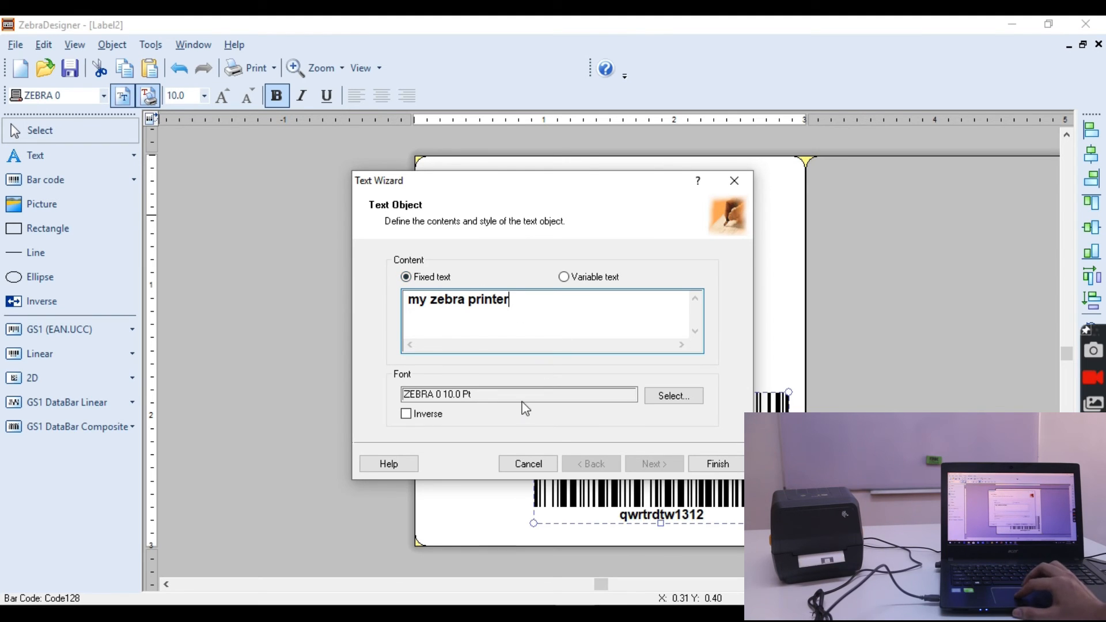
click(716, 464)
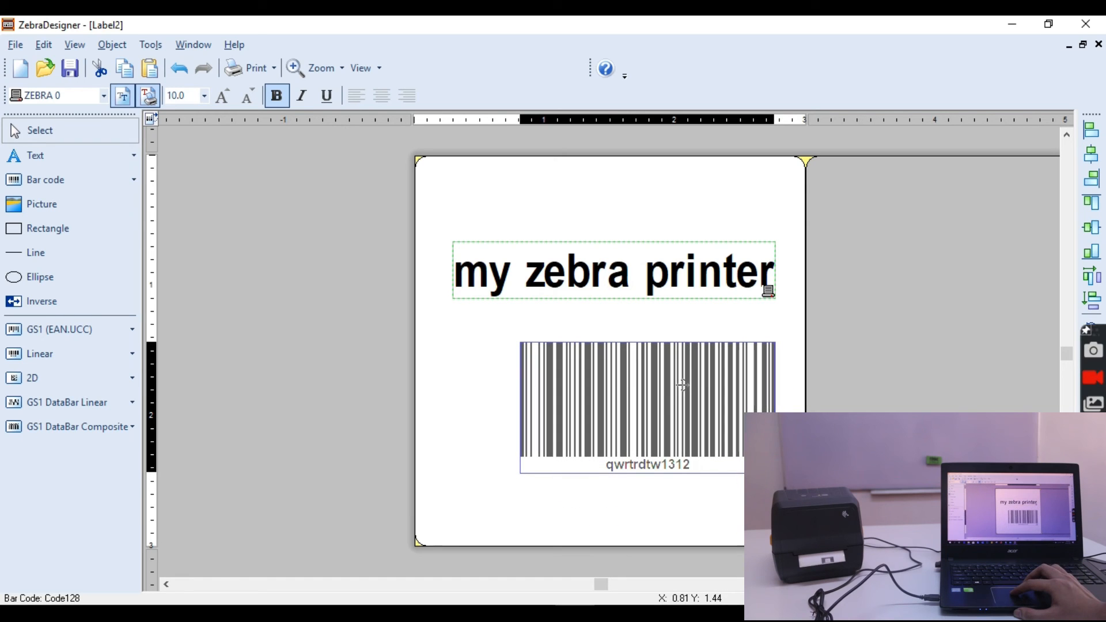
click(645, 405)
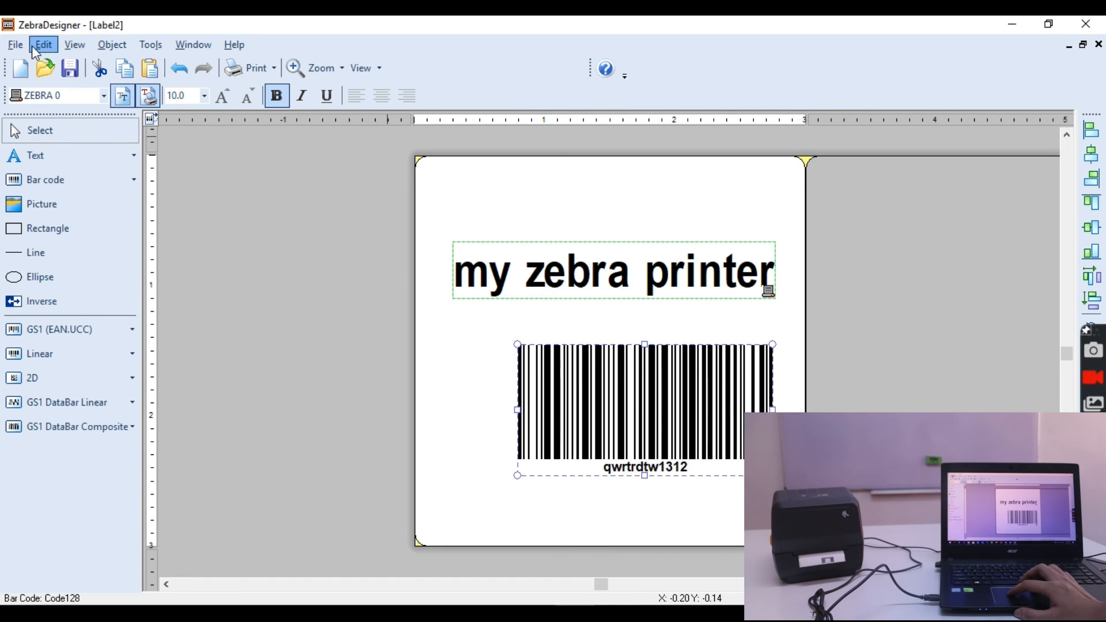
Print the label from File > Print with Quantity set to 3
click(15, 44)
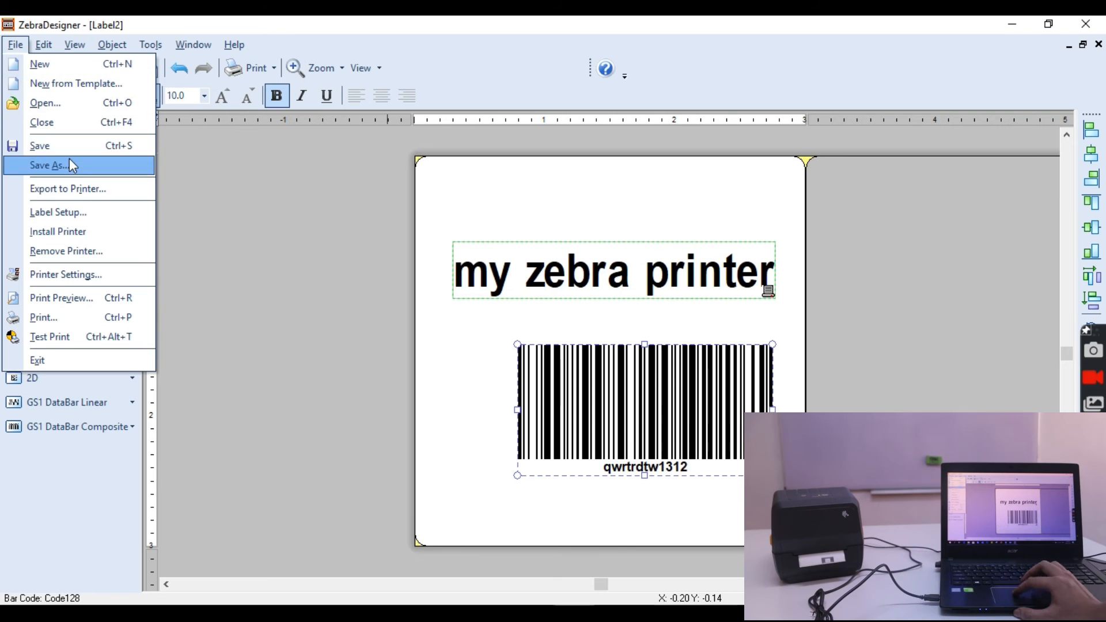
mouse_move(41, 63)
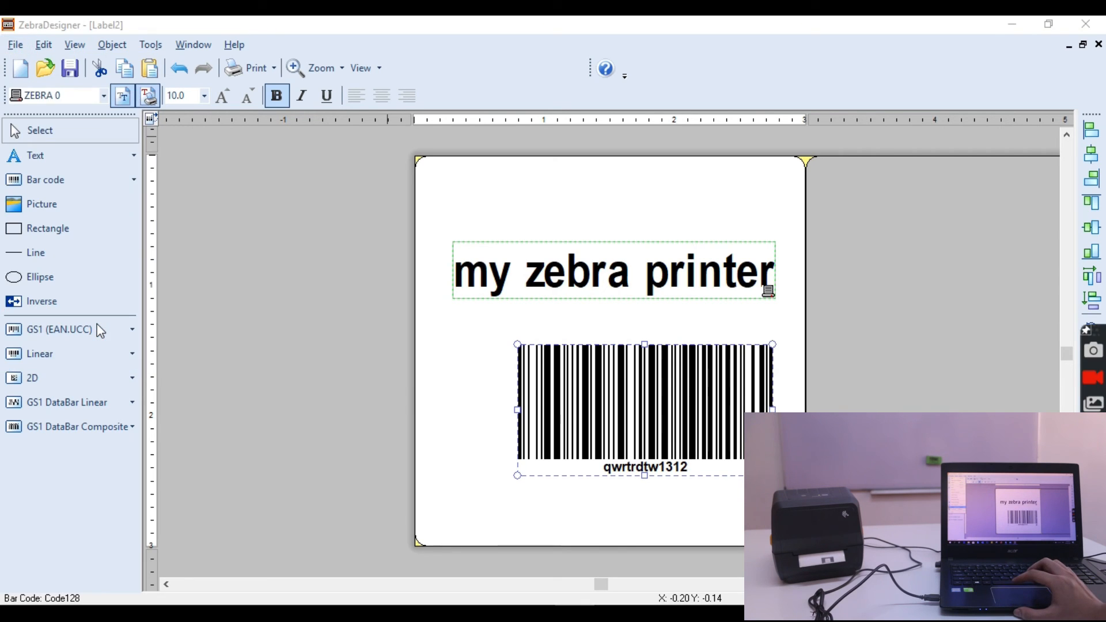
click(255, 68)
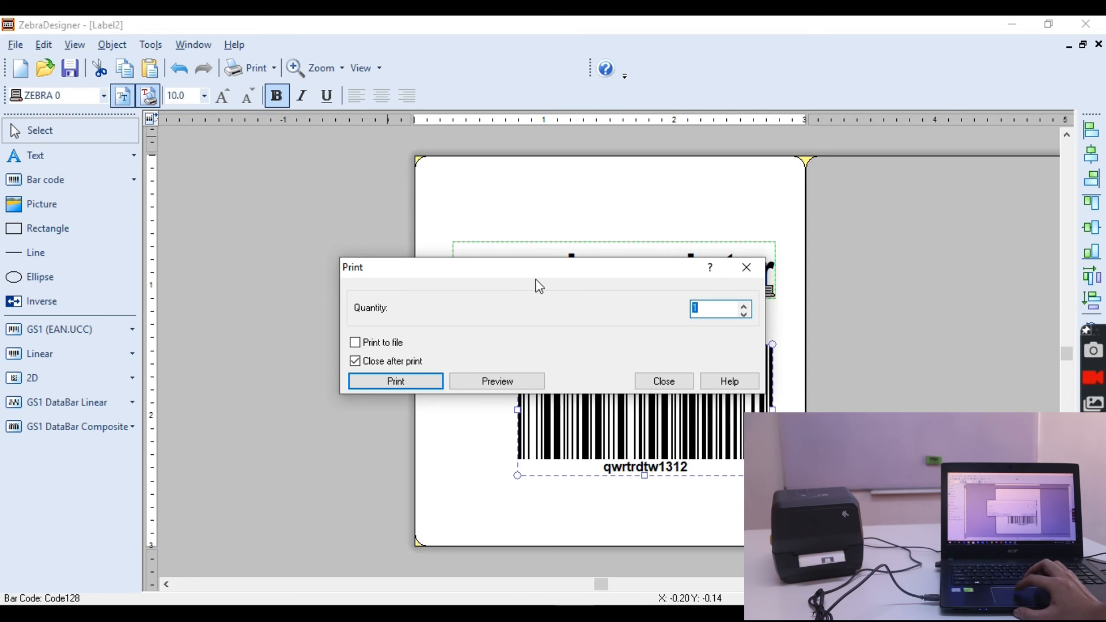
mouse_move(656, 314)
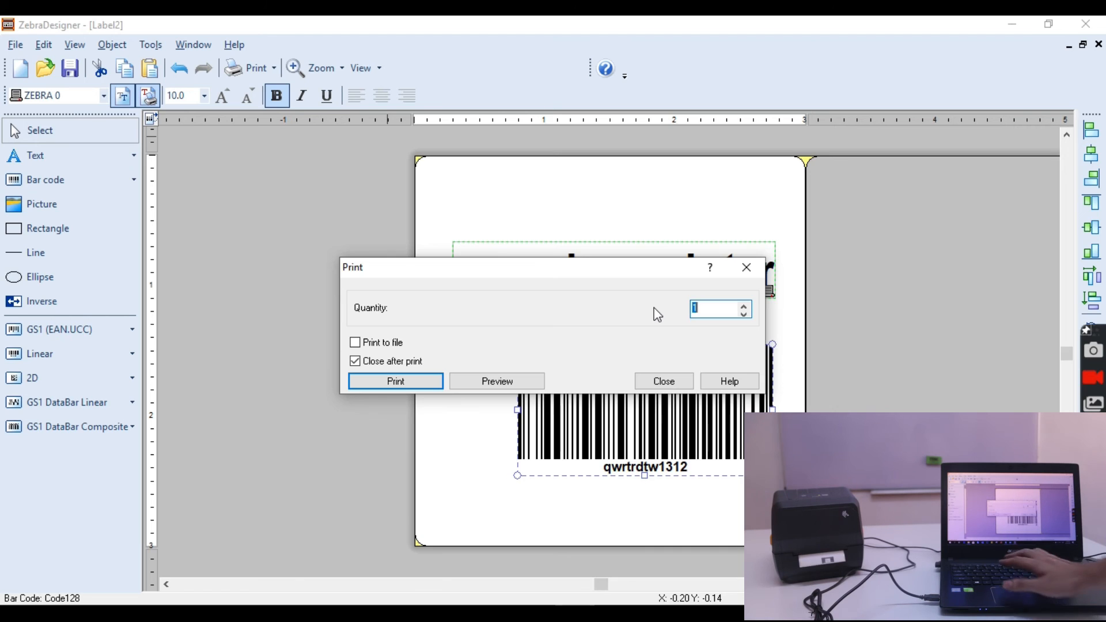
text(3)
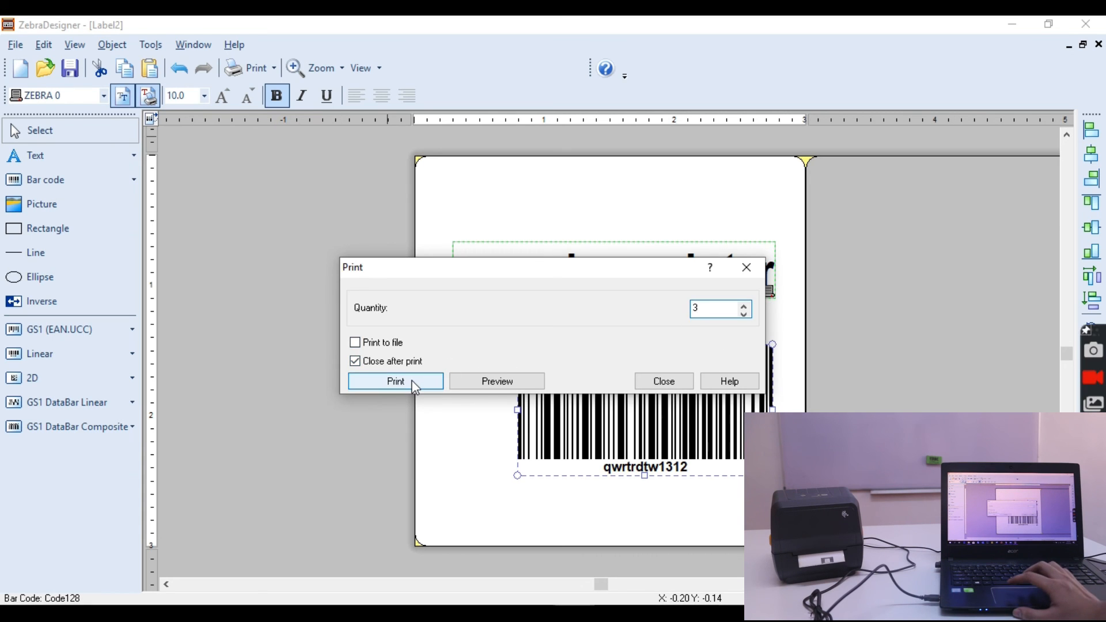
click(395, 380)
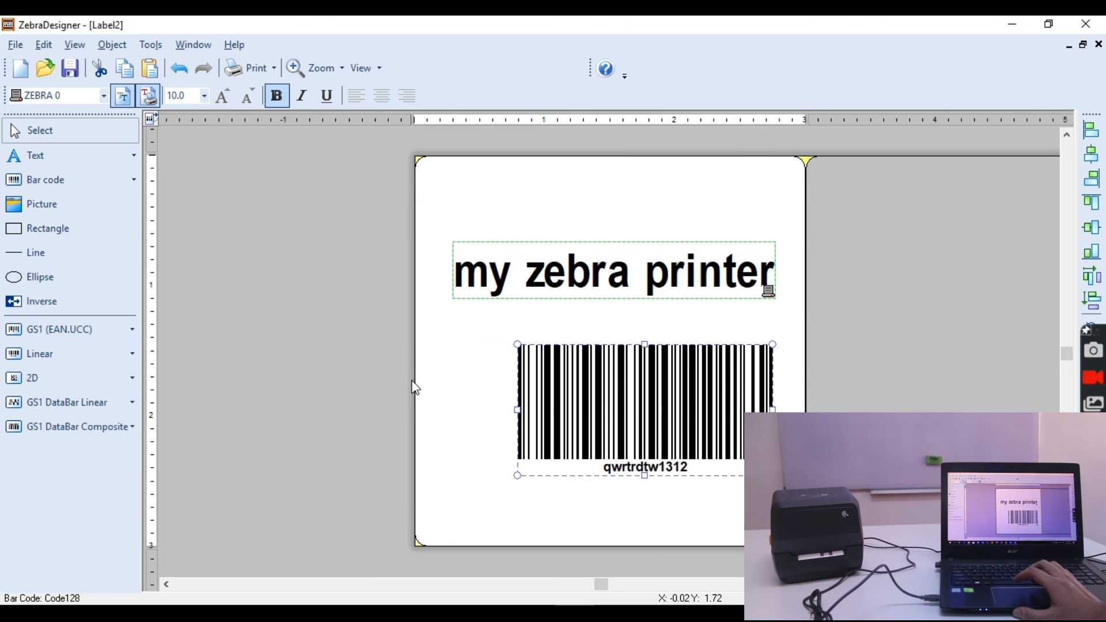